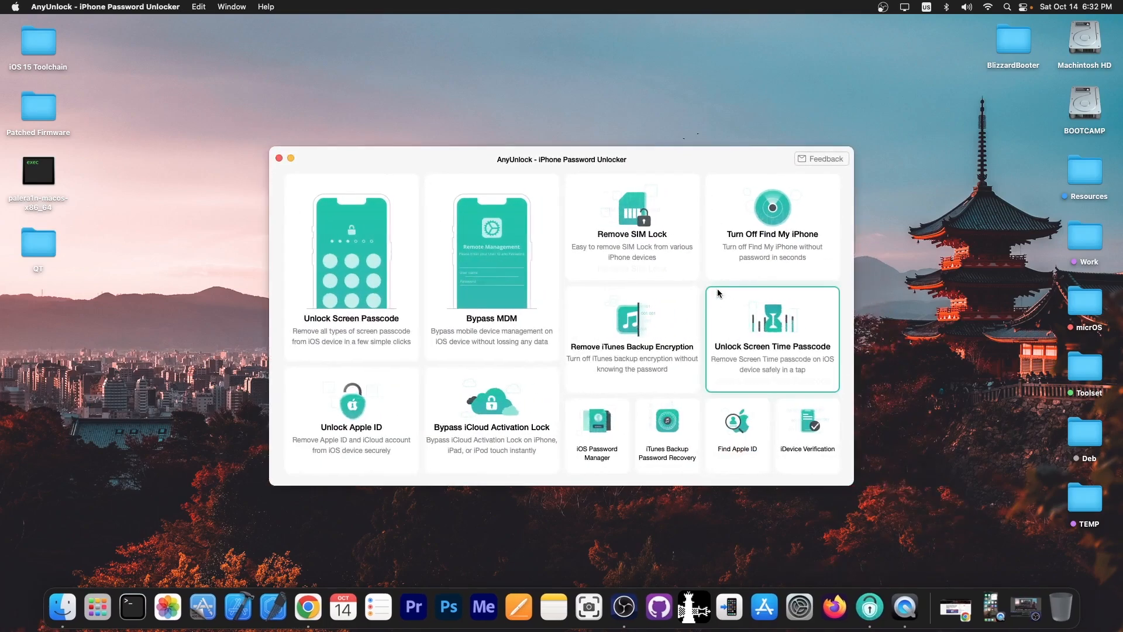
mouse_move(191, 297)
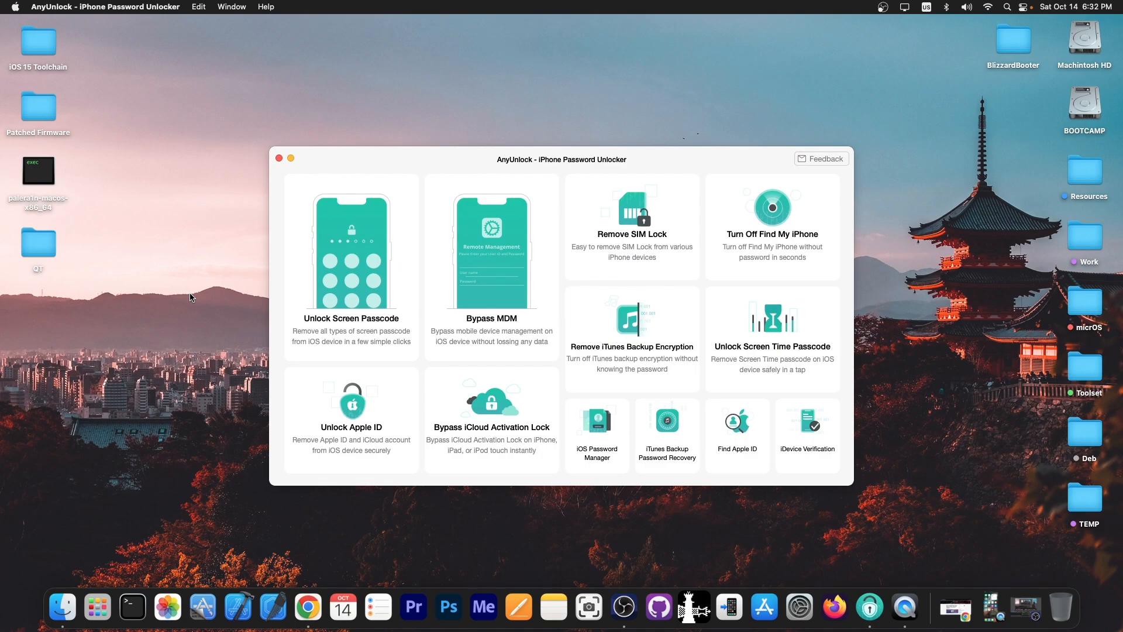
mouse_move(243, 204)
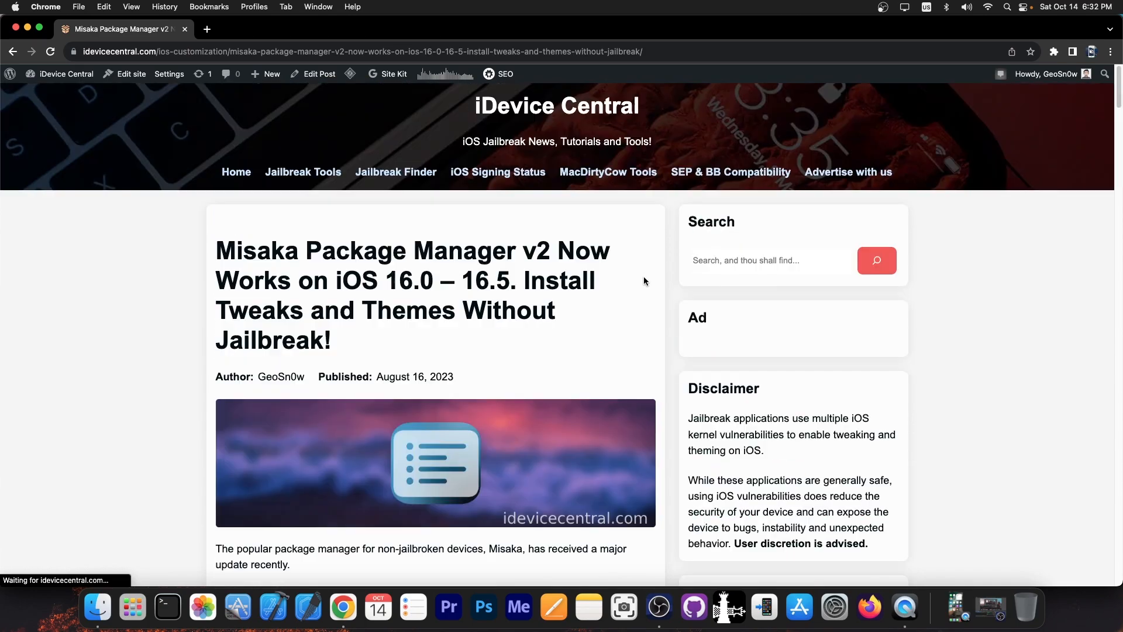
- Scroll through the iDevice Central article about Misaka Package Manager v2
scroll("down", 3)
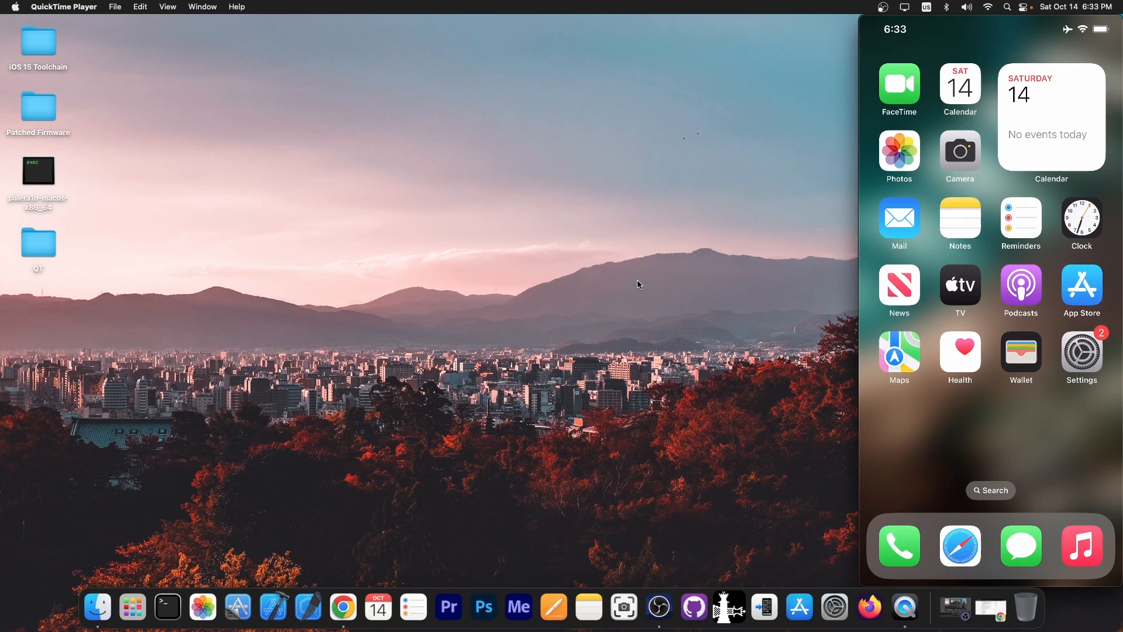
- Install the AppCC 1.2 tweak from the Misaka repo and close the finished installation sheet
scroll("left", 3)
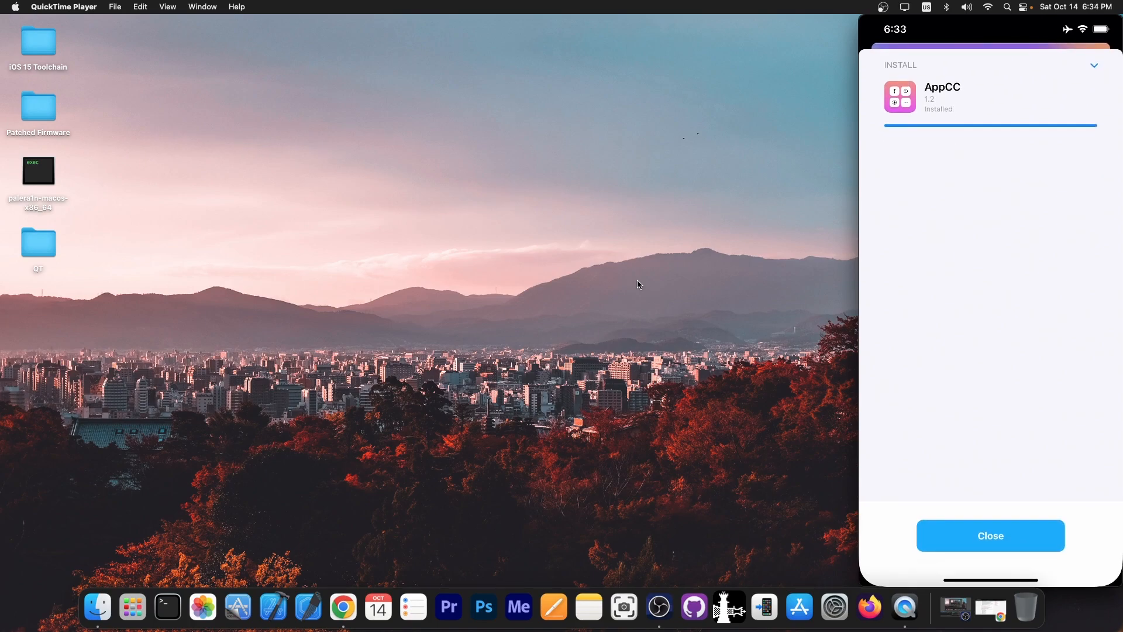
left_click(989, 536)
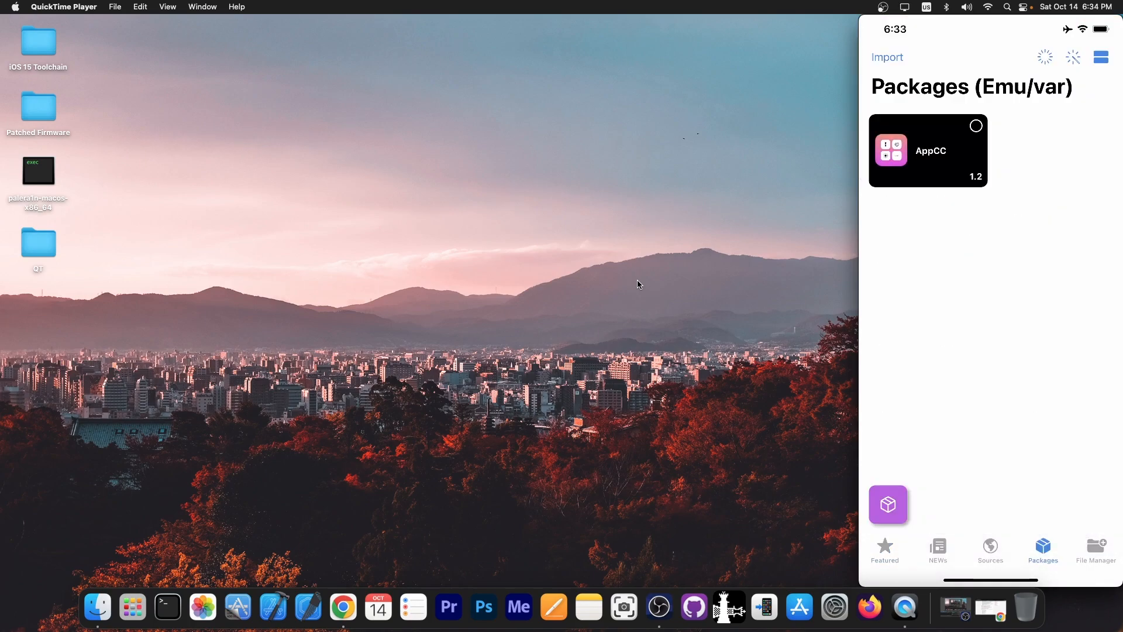
- In AppCC's advanced settings, try a custom bundle ID as the launch target
left_click(928, 150)
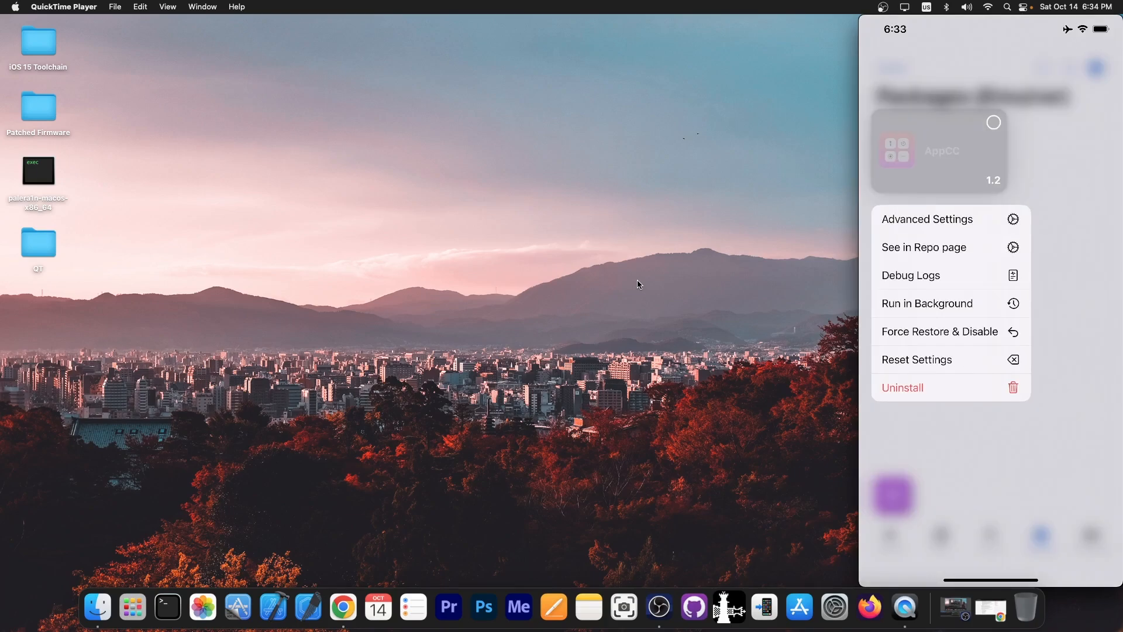
left_click(926, 220)
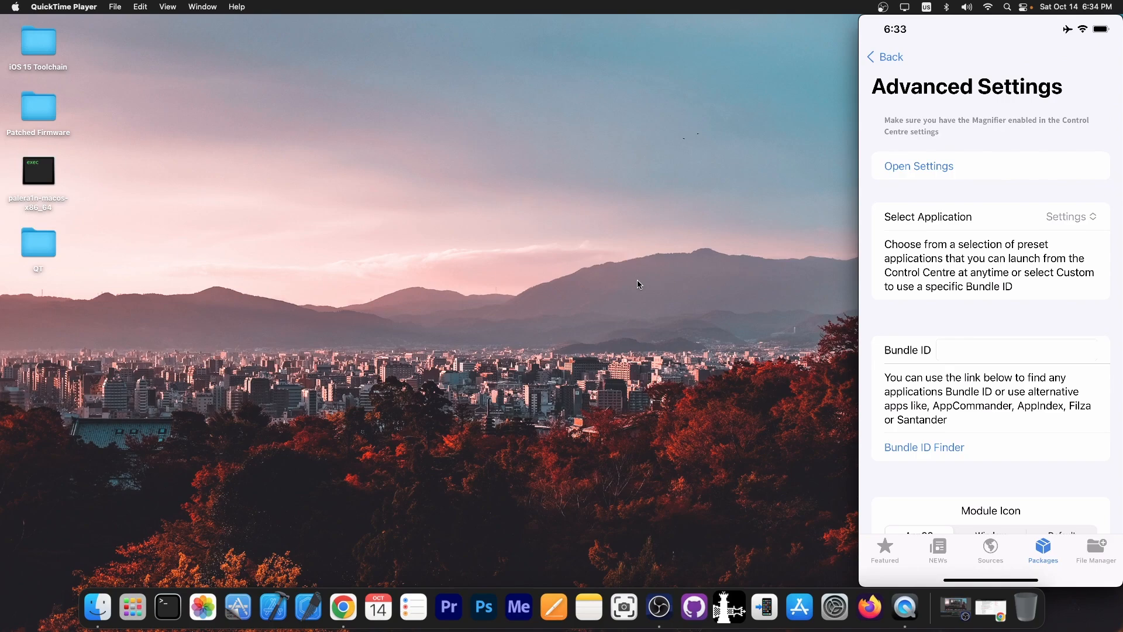
left_click(1071, 217)
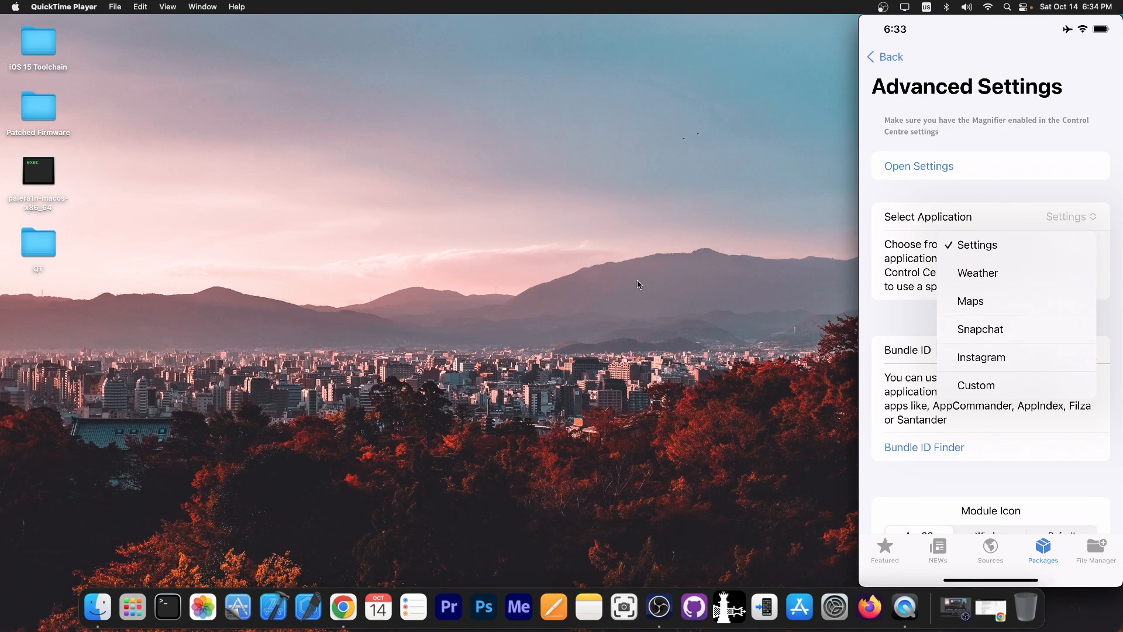
left_click(976, 385)
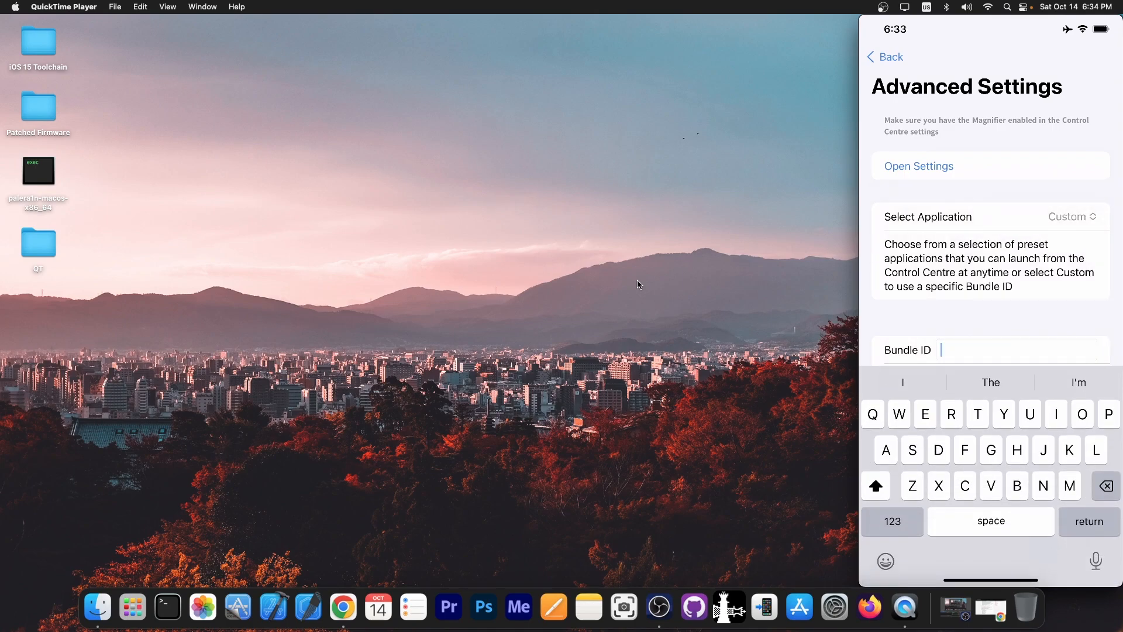
scroll("down", 3)
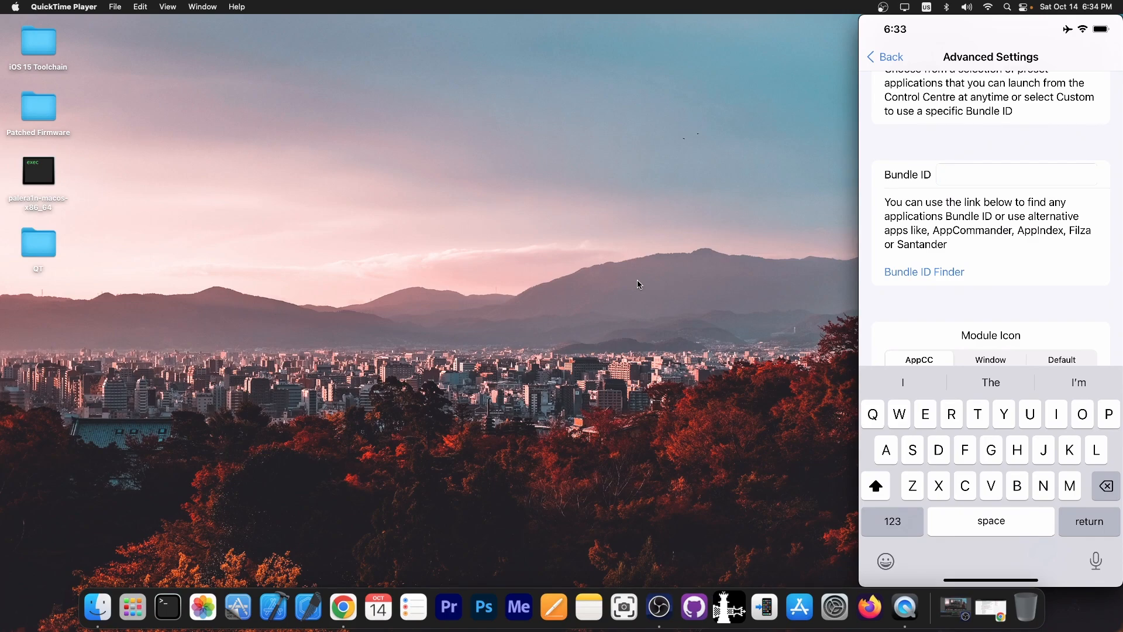
left_click(1014, 174)
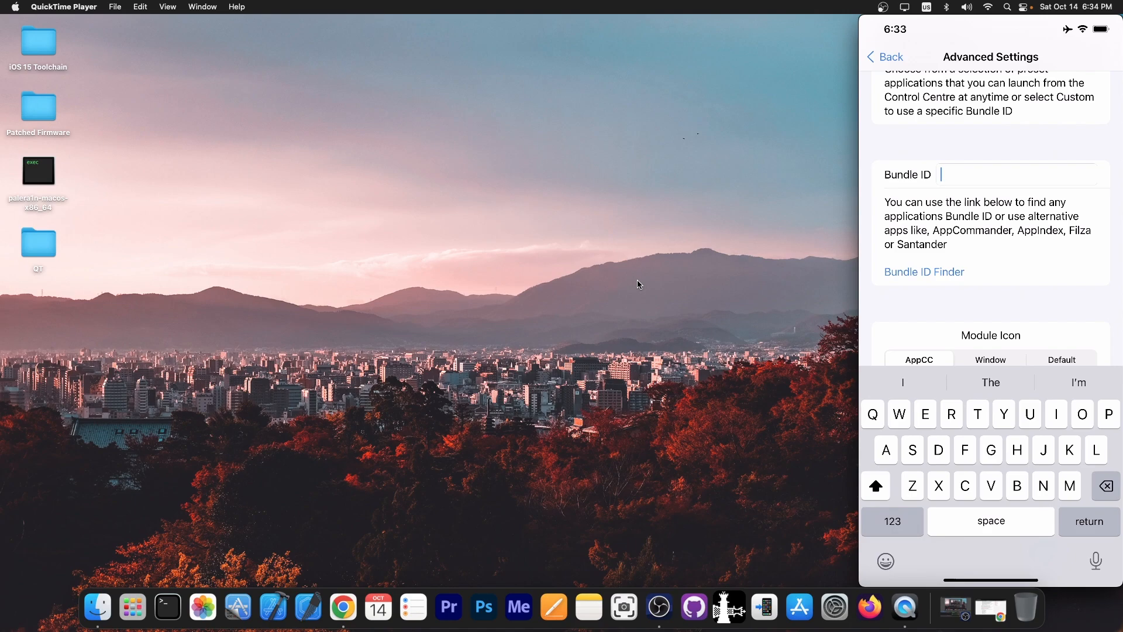
- Set the launched application to Settings and use the original Window module icon
left_click(1073, 115)
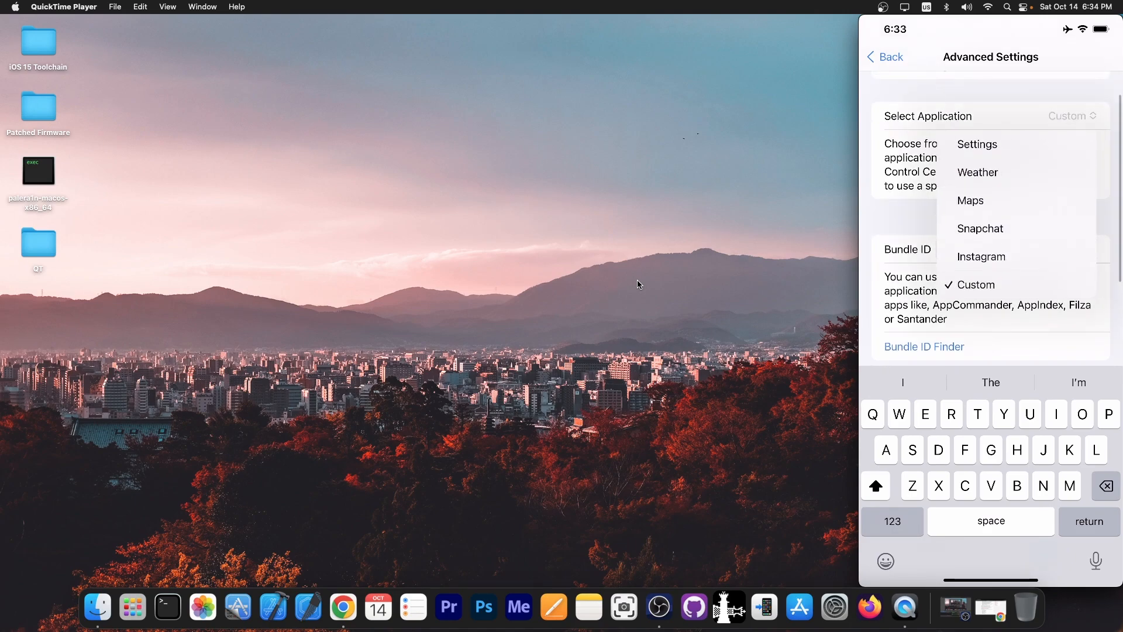
left_click(977, 145)
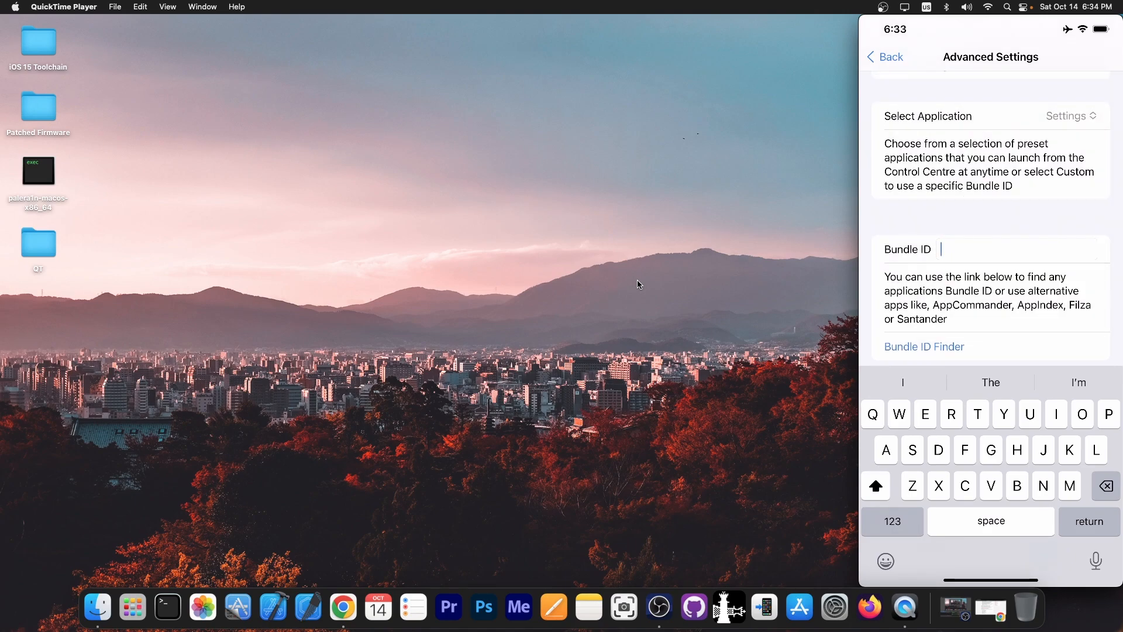
scroll("down", 3)
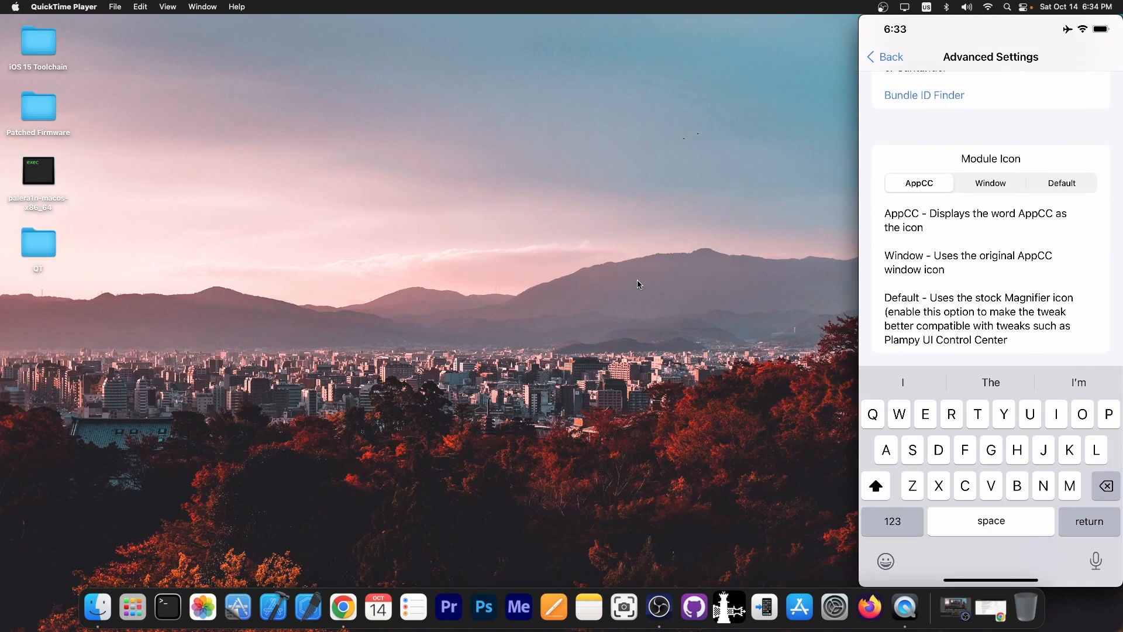
left_click(990, 183)
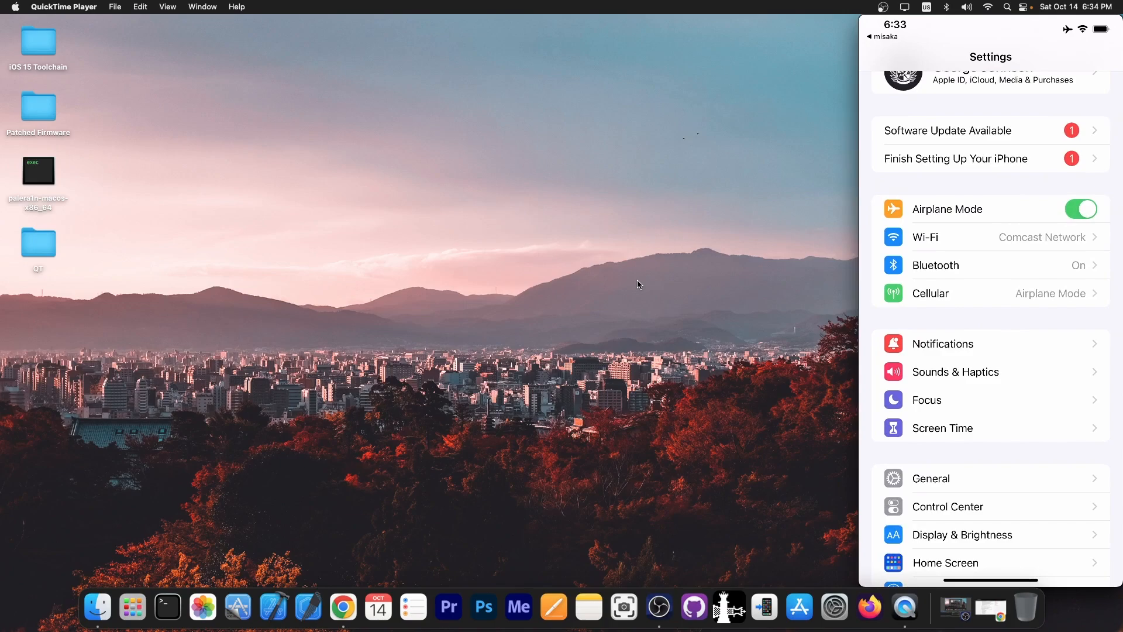
- In iOS Settings, view Control Center and confirm Magnifier is among the included controls
scroll("down", 3)
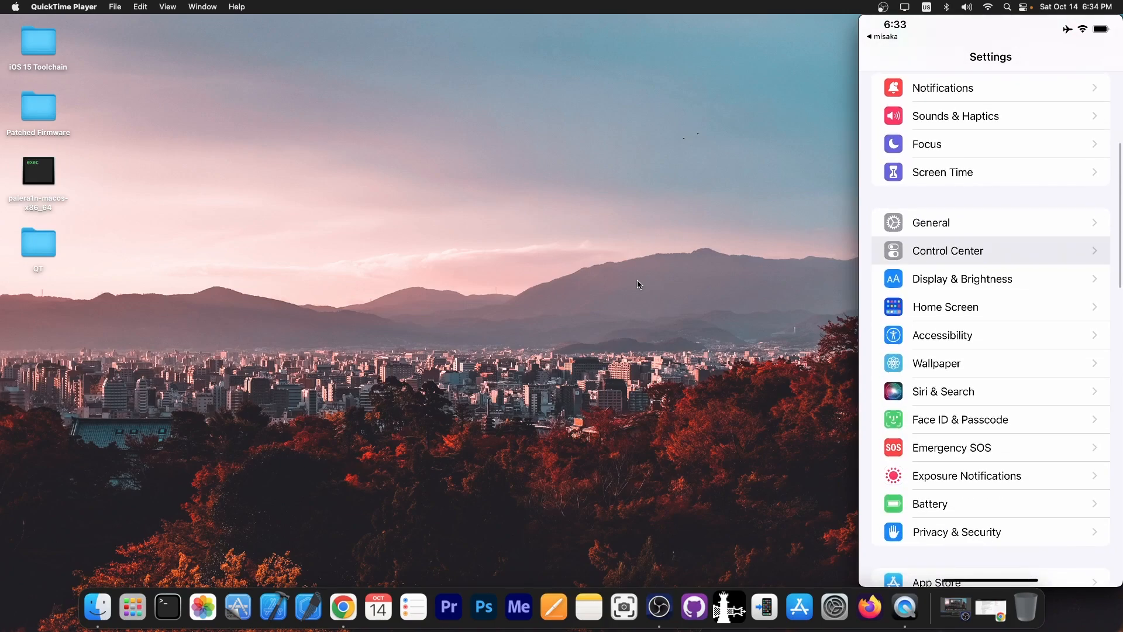
left_click(947, 251)
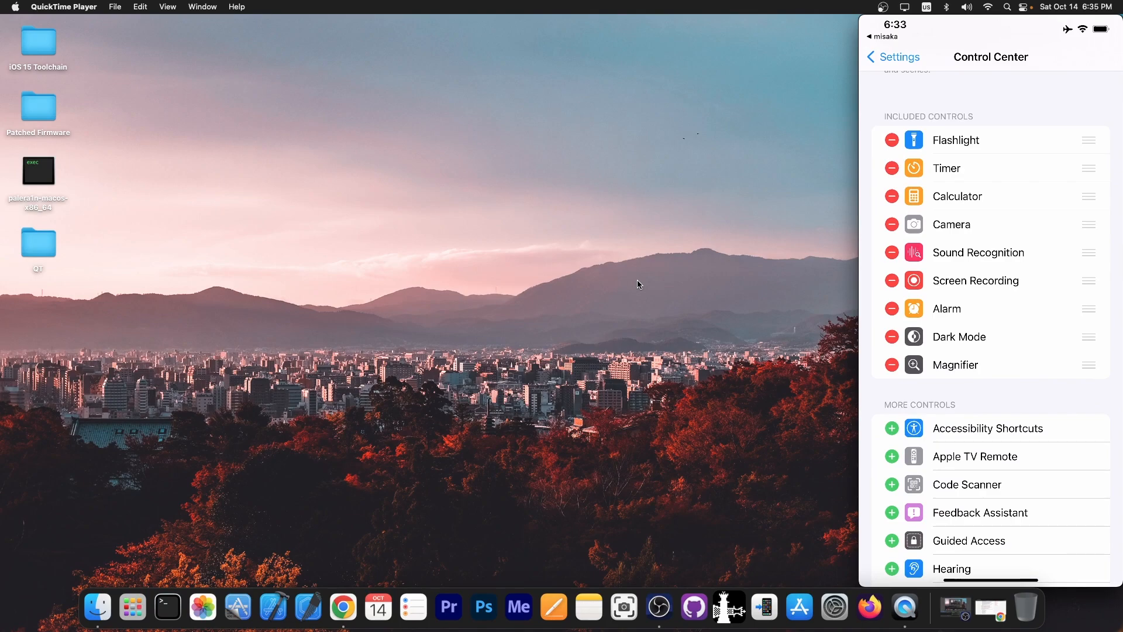
scroll("down", 3)
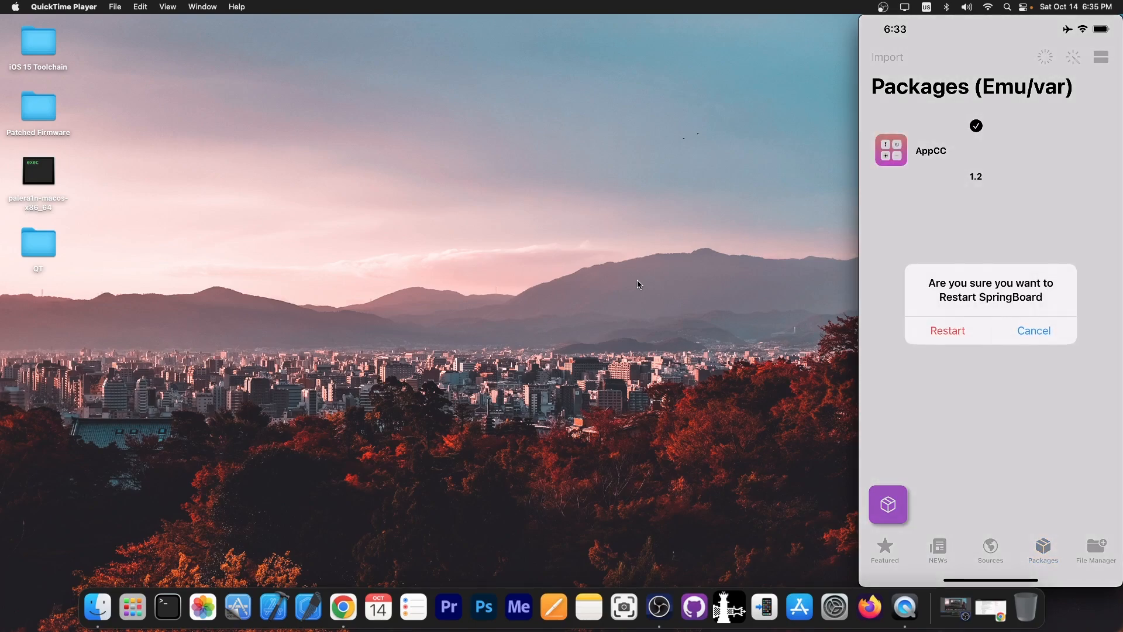
- Confirm the SpringBoard restart so the AppCC tweak takes effect
left_click(947, 330)
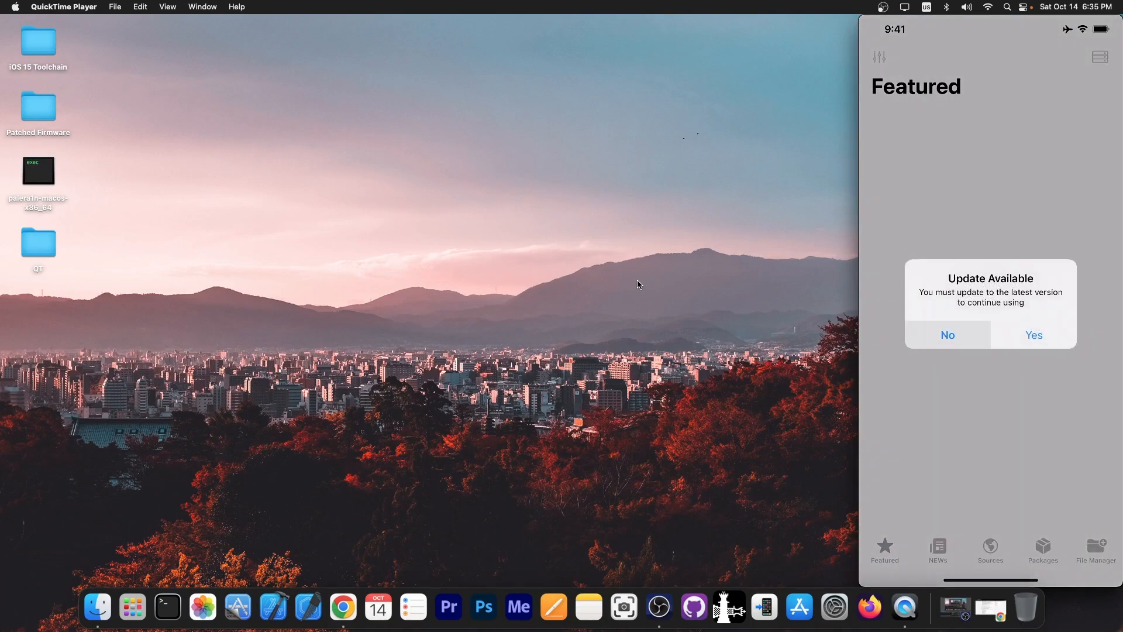
- Decline the Update Available alert and switch AppCC's launch target to Custom
left_click(1043, 550)
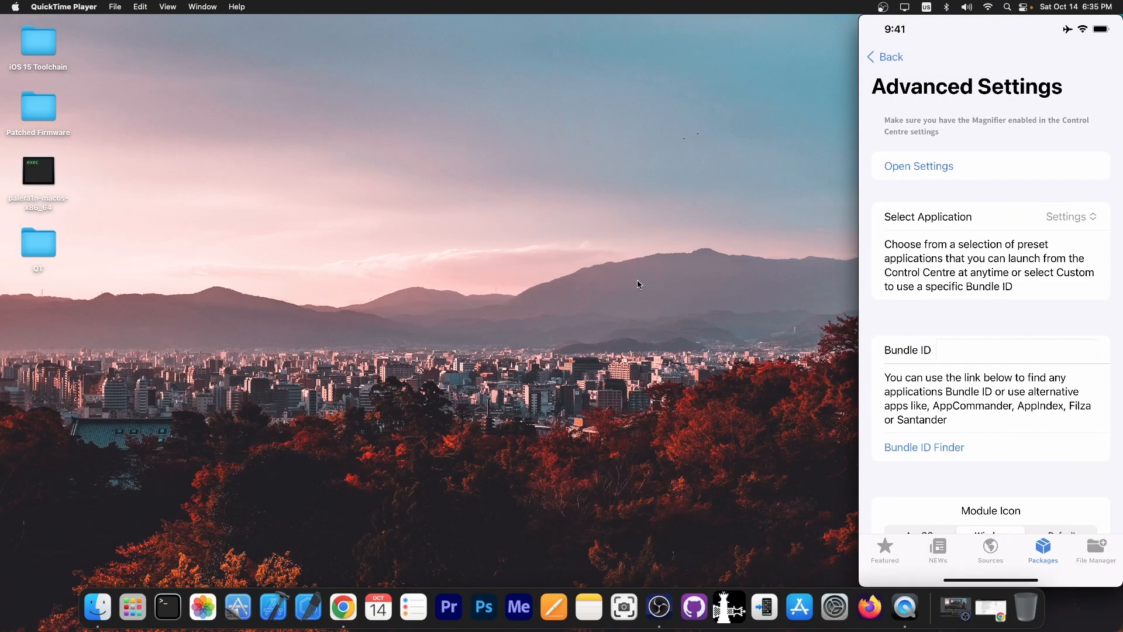
left_click(1071, 216)
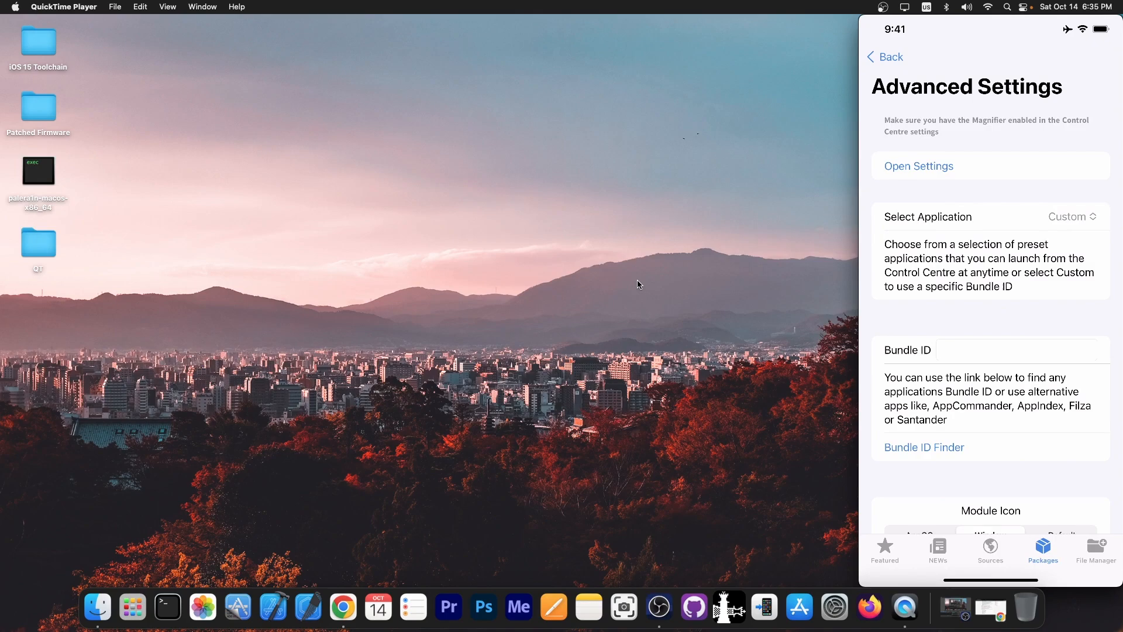